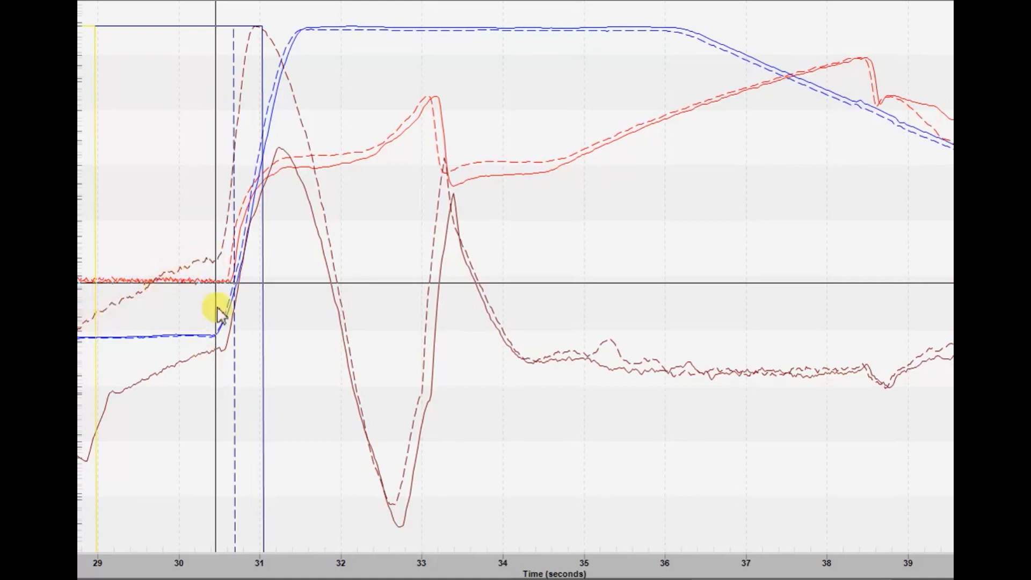
pyautogui.moveTo(208, 276)
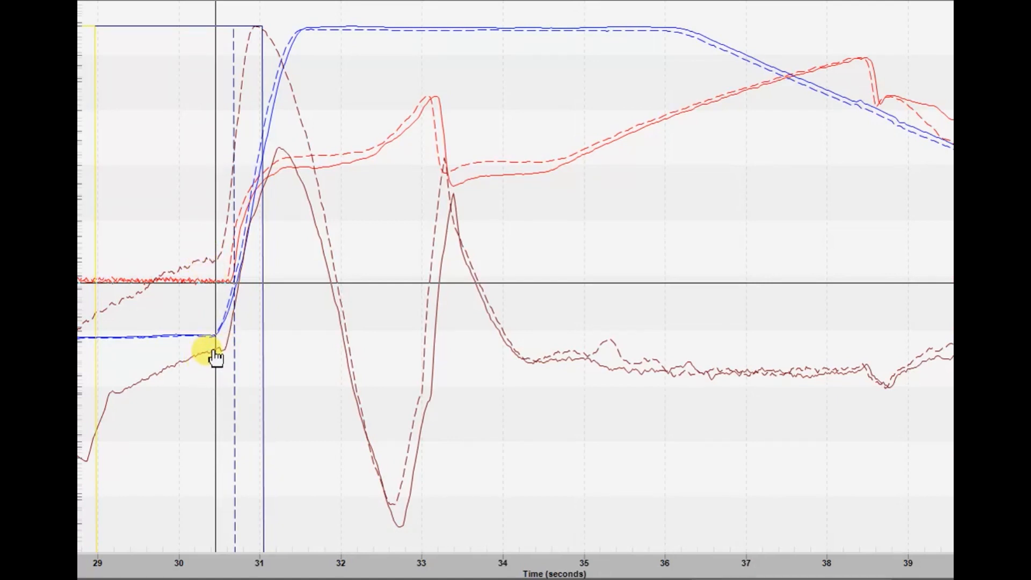
pyautogui.moveTo(233, 62)
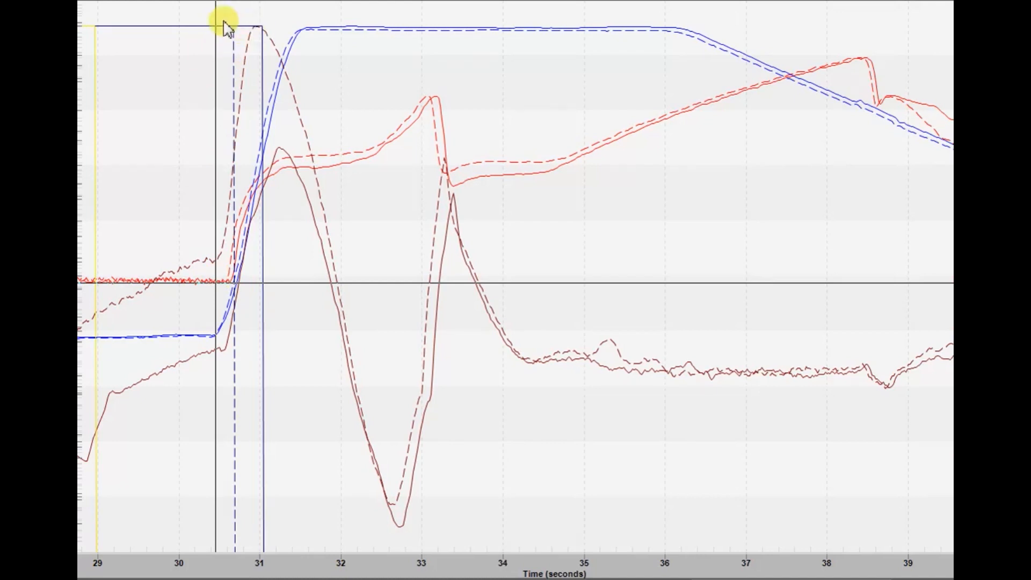
pyautogui.moveTo(144, 290)
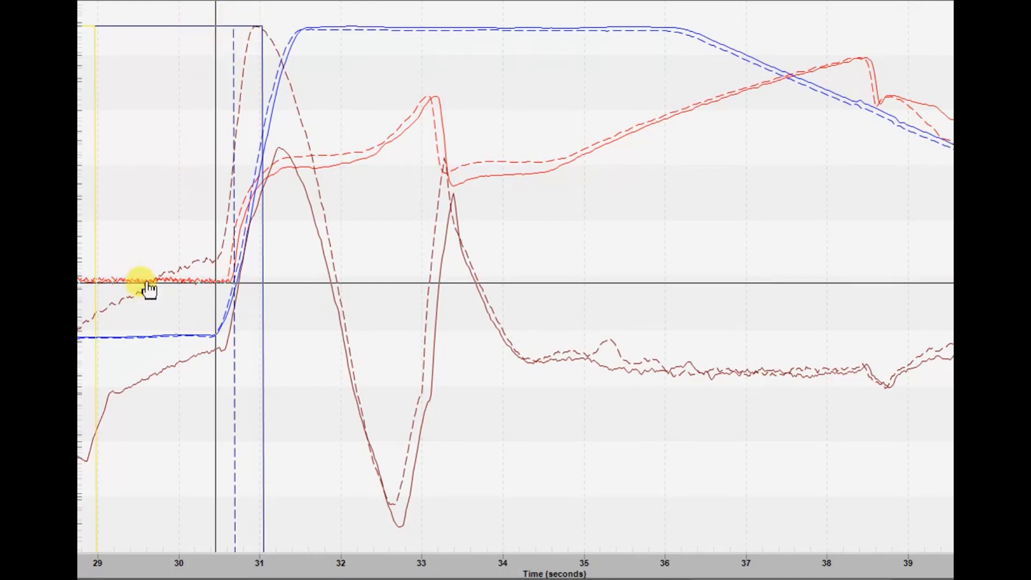
pyautogui.moveTo(168, 272)
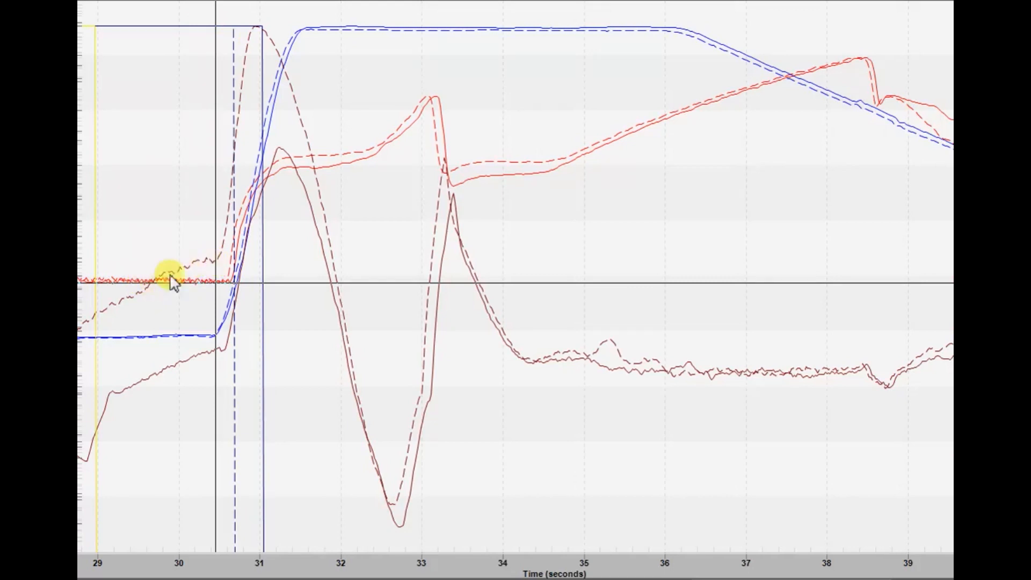
pyautogui.moveTo(237, 35)
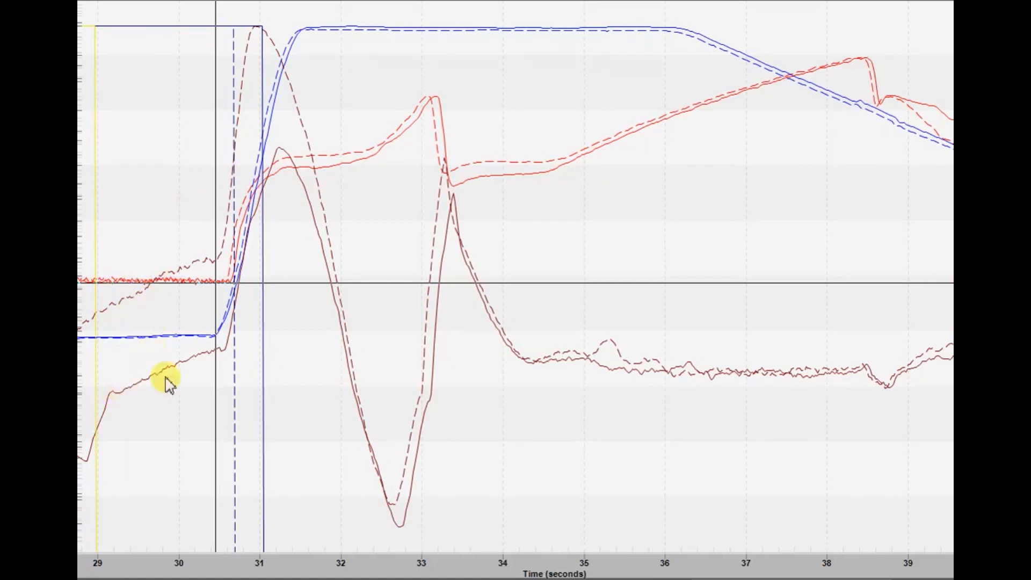
pyautogui.moveTo(263, 348)
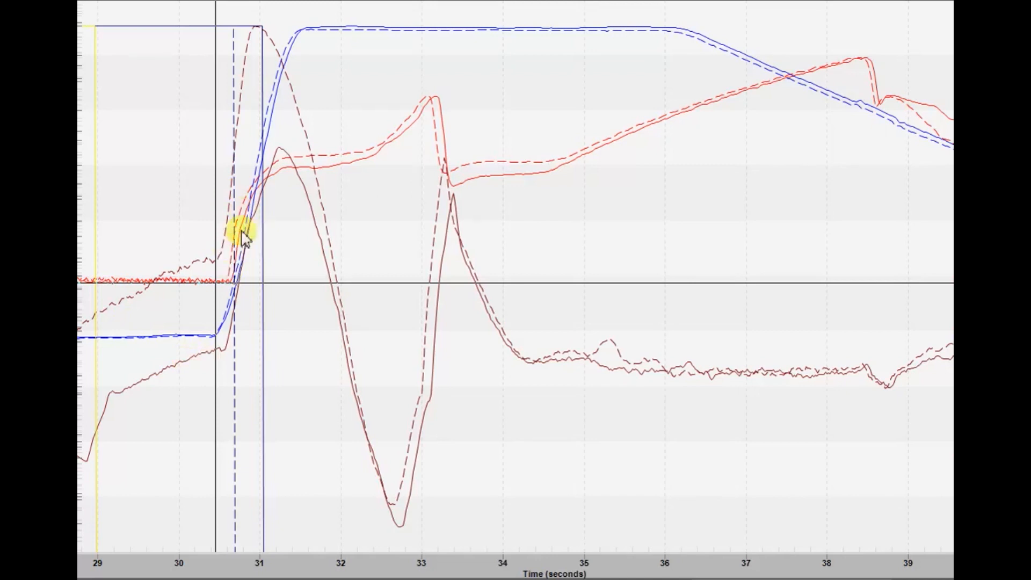
pyautogui.moveTo(292, 188)
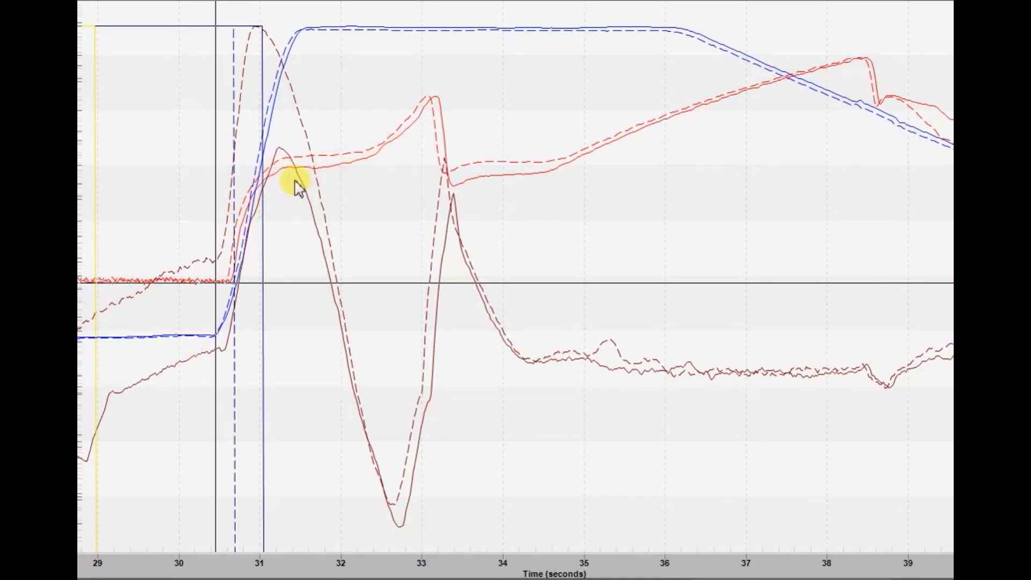
pyautogui.moveTo(292, 178)
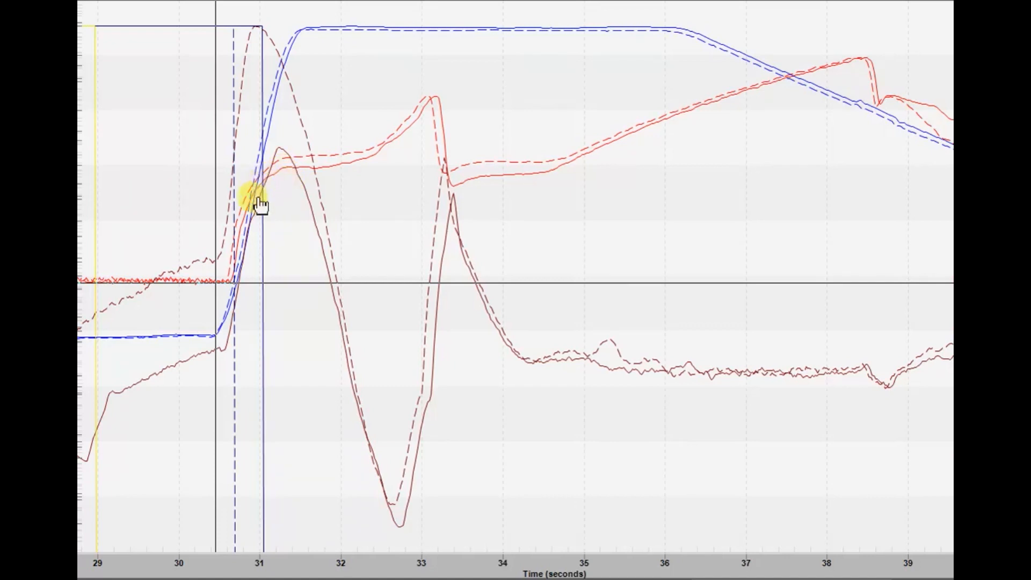
pyautogui.moveTo(290, 191)
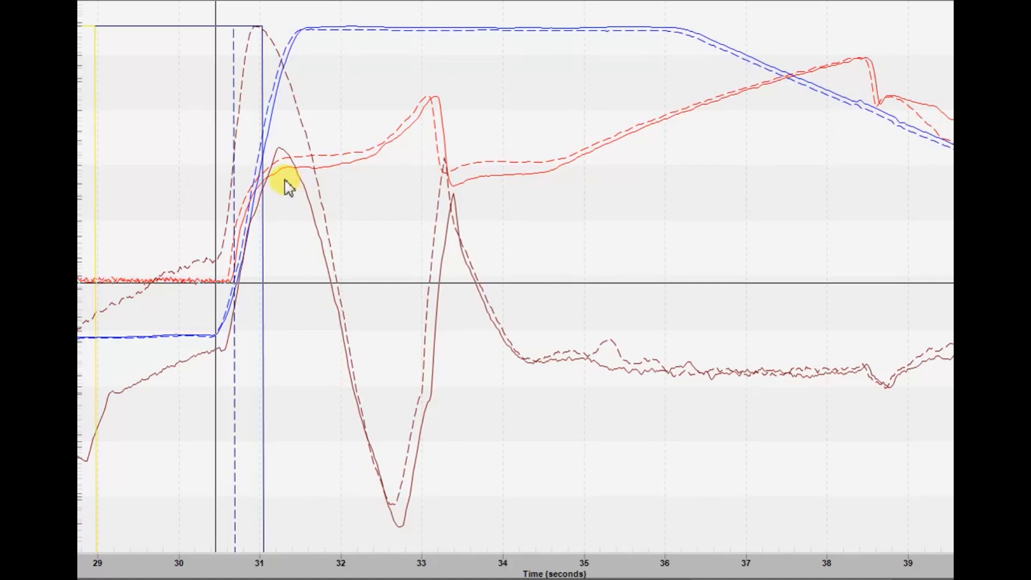
pyautogui.moveTo(293, 164)
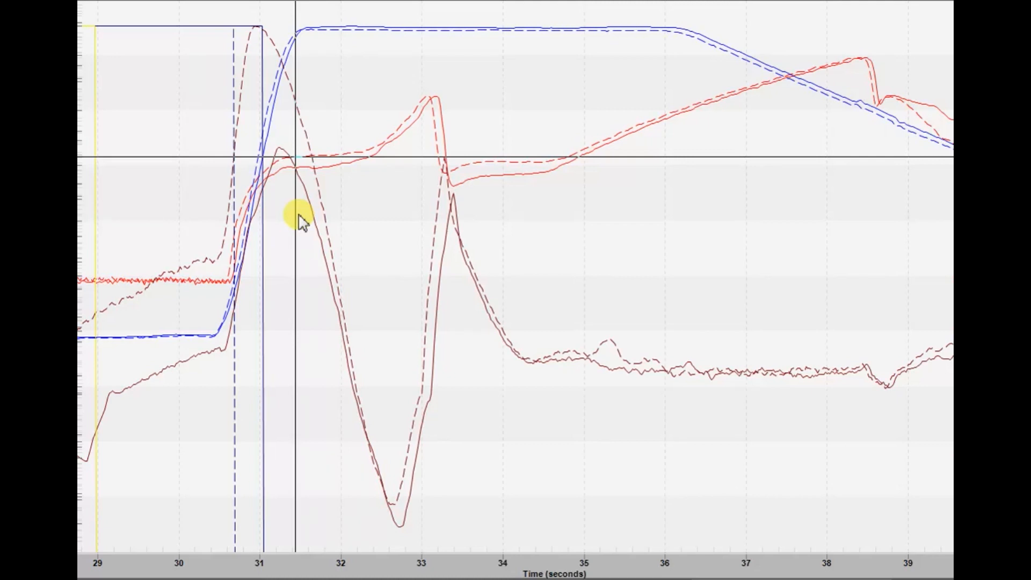
pyautogui.moveTo(263, 43)
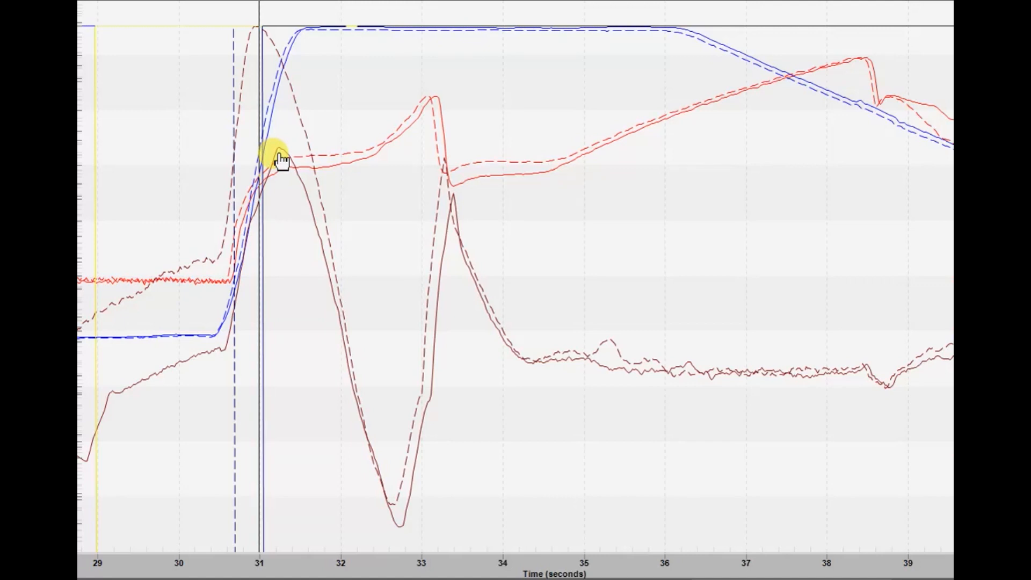
pyautogui.moveTo(247, 185)
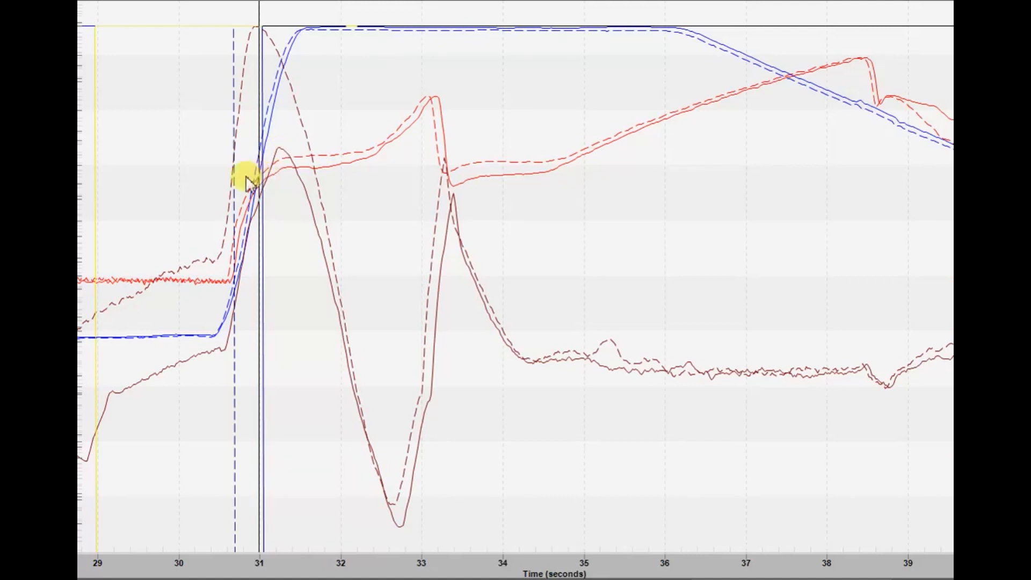
pyautogui.moveTo(168, 404)
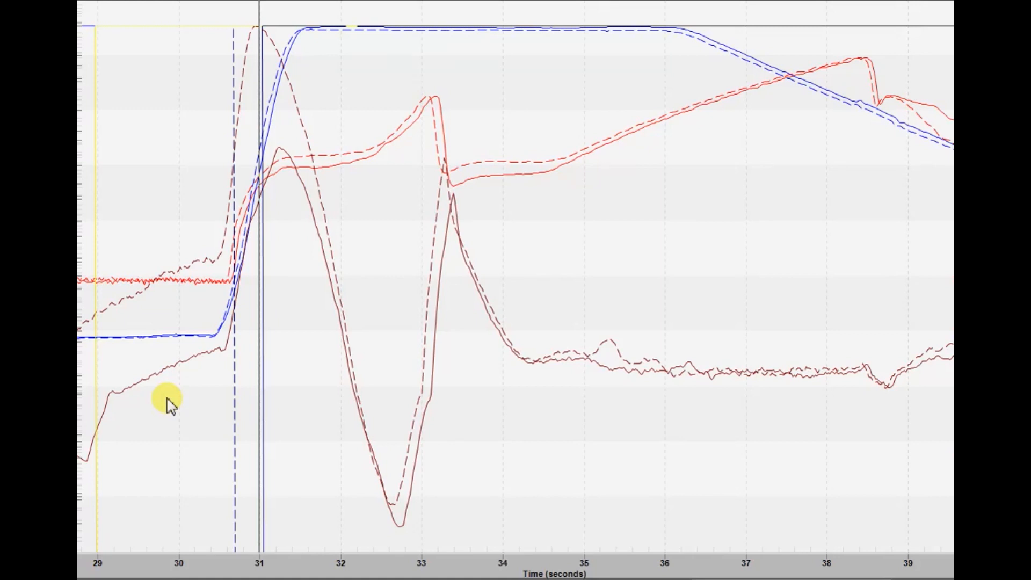